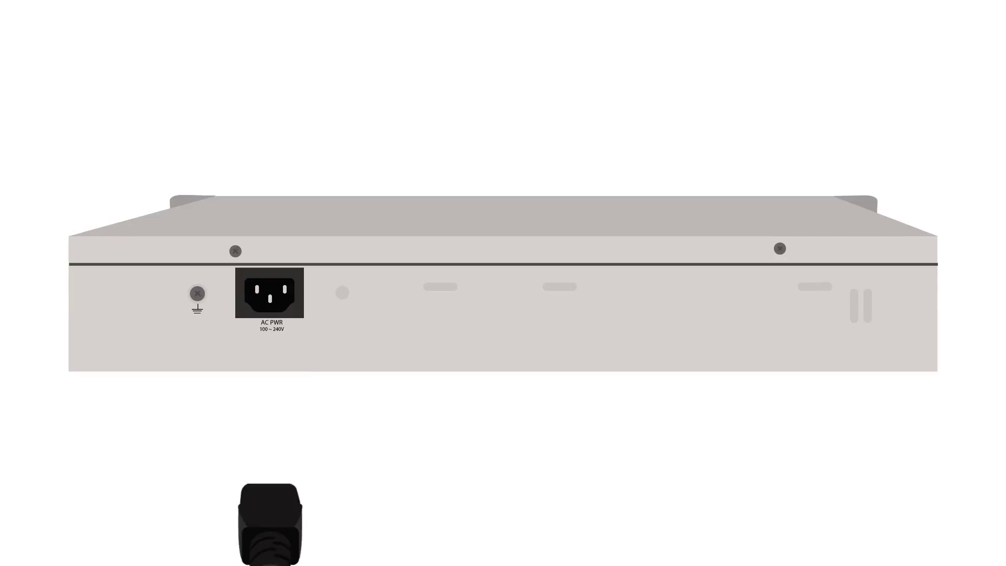
{"action": "left_click_drag", "start_coordinate": [268, 523], "coordinate": [268, 302]}
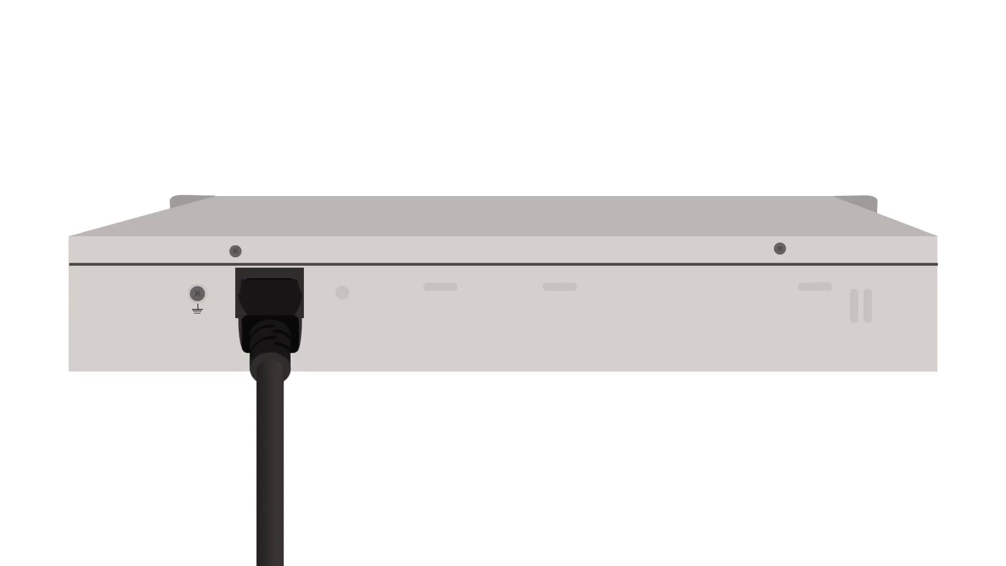